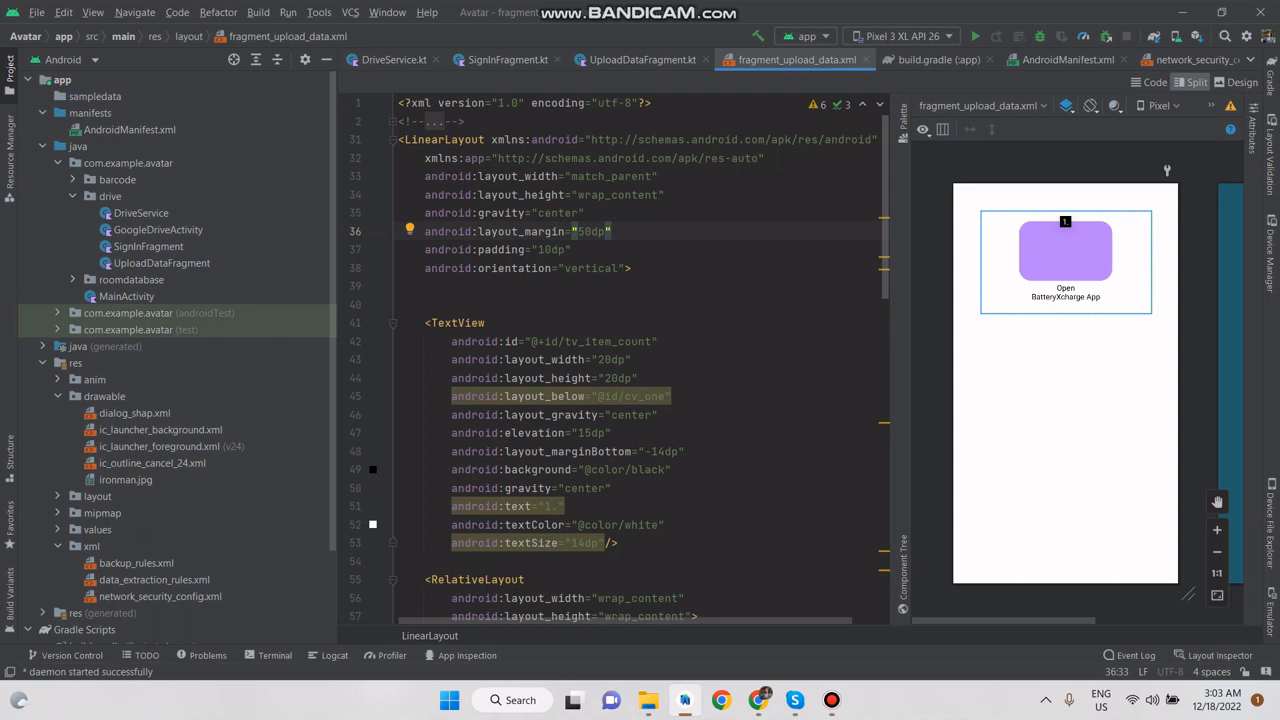
scroll(down, 3)
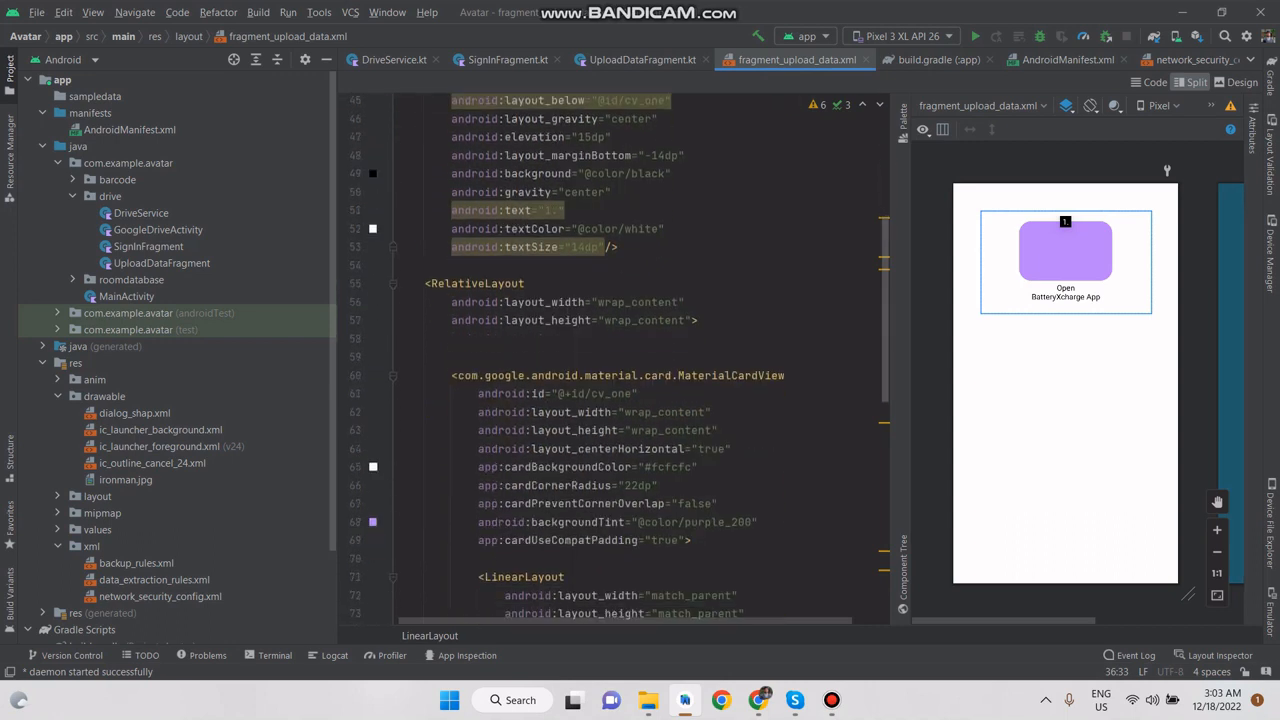
scroll(down, 3)
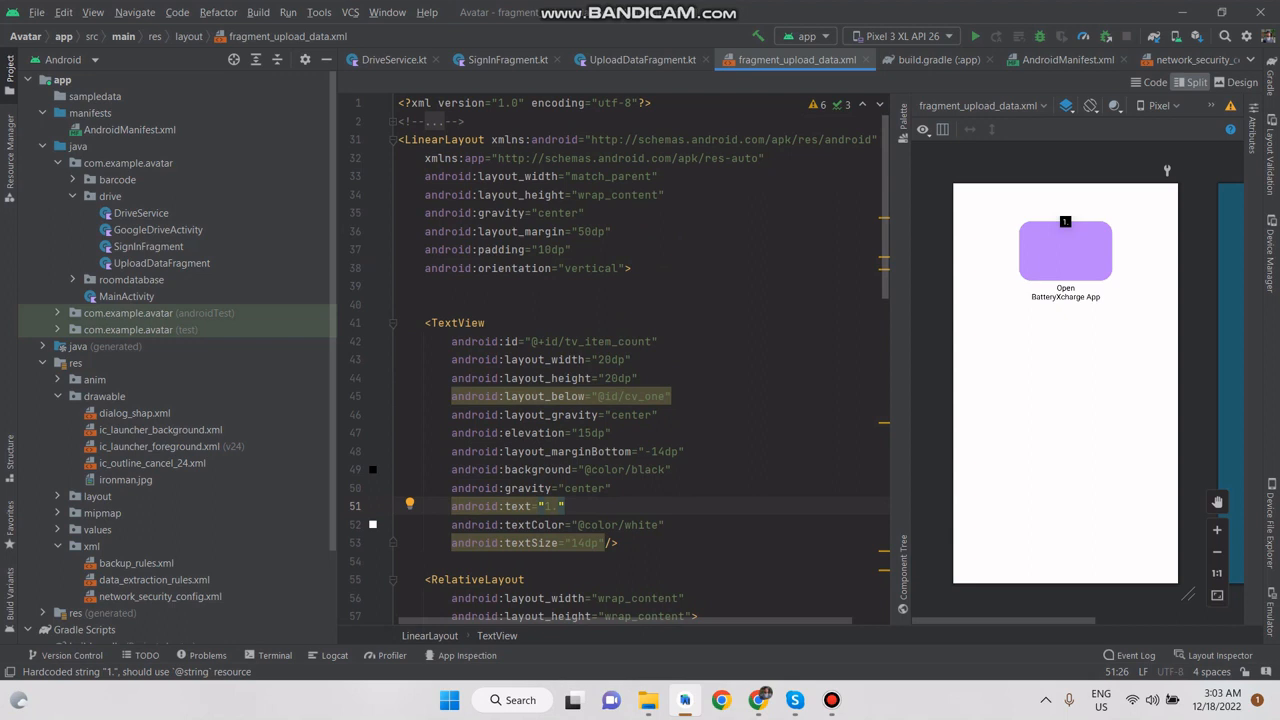
scroll(down, 3)
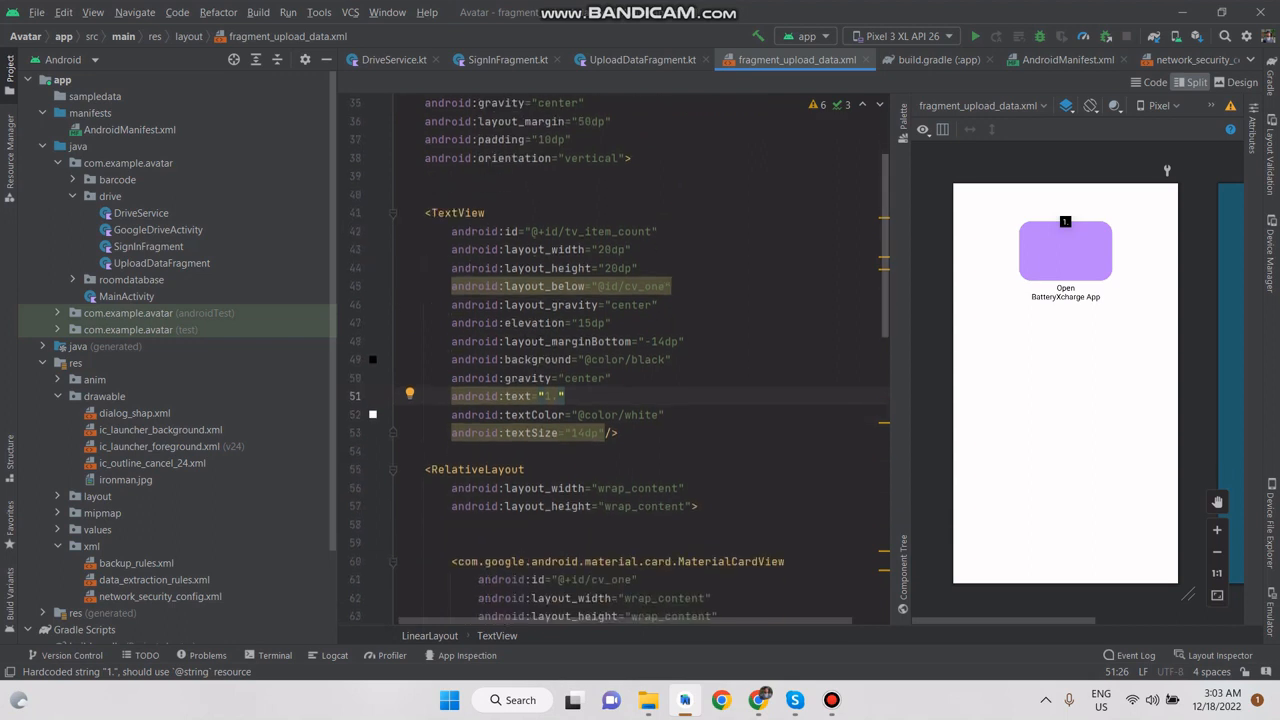
scroll(down, 3)
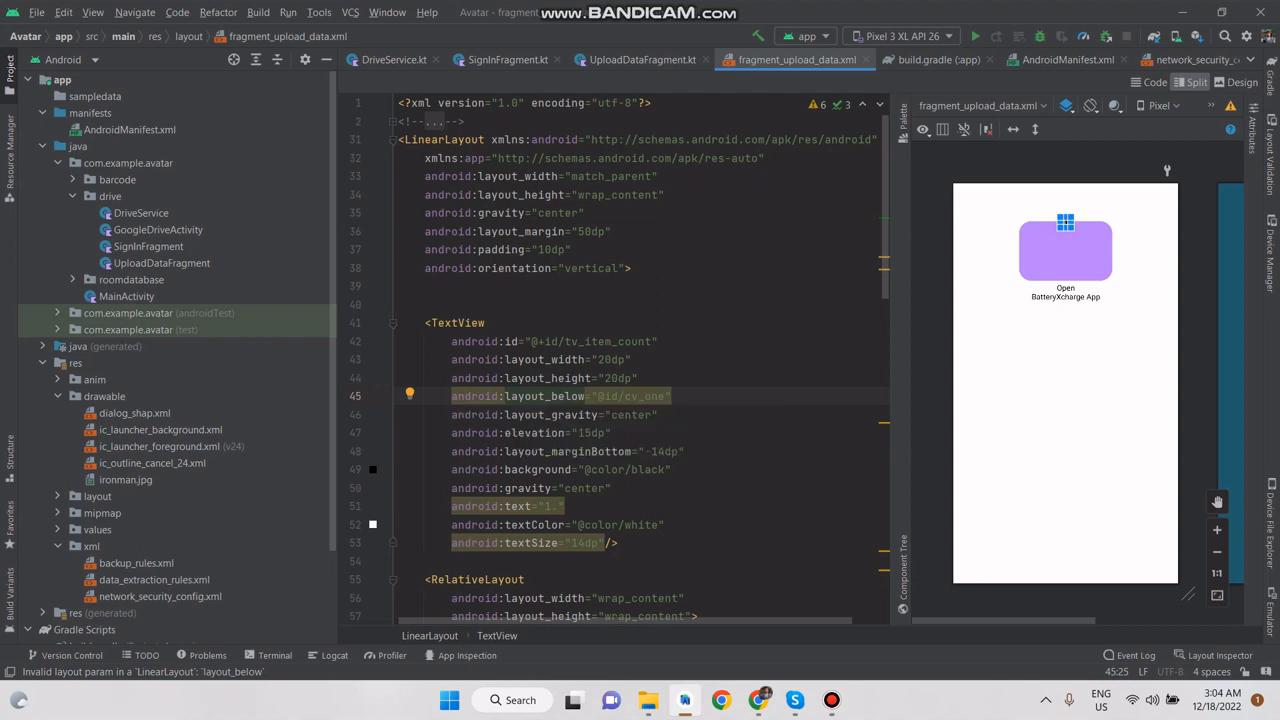
scroll(down, 3)
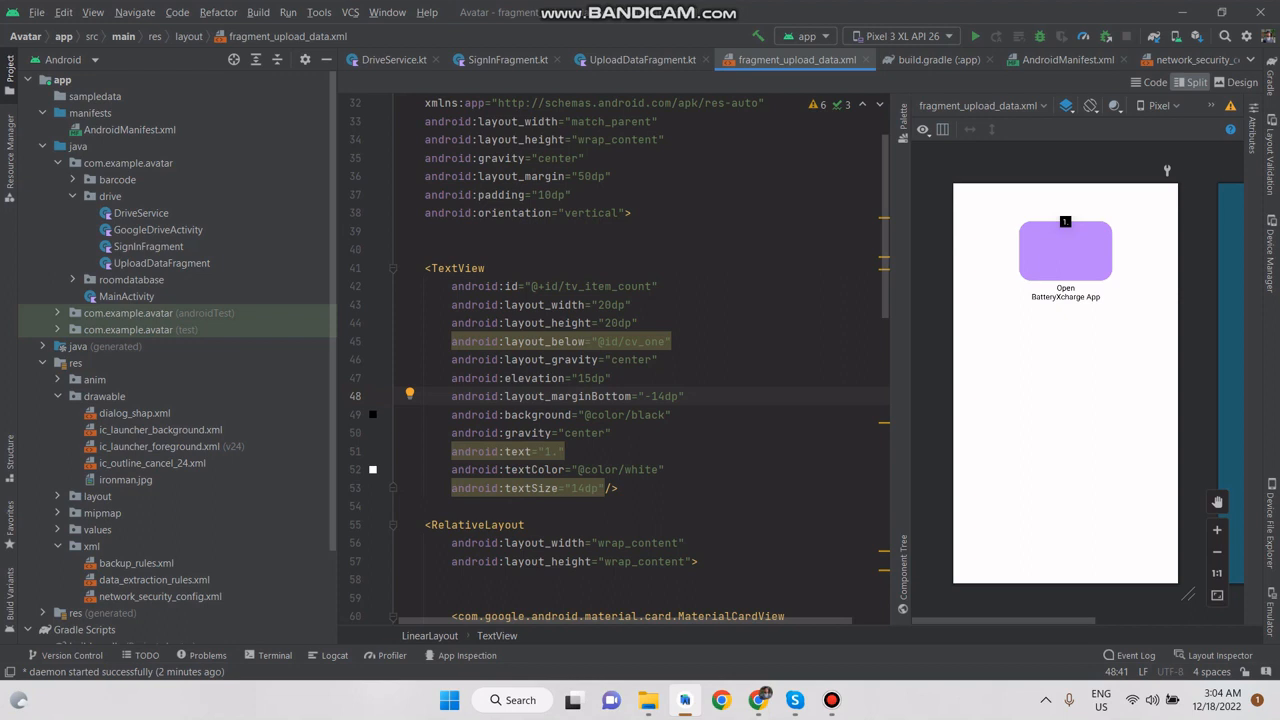
mouse_move(610, 396)
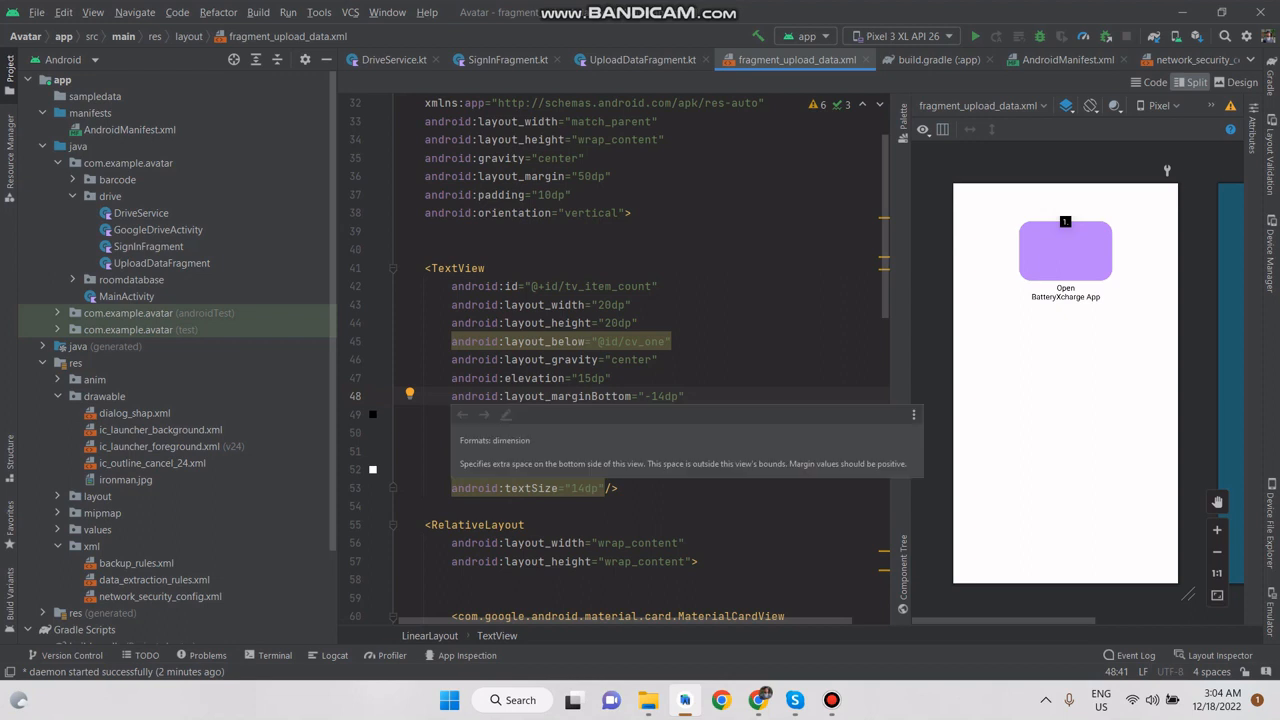